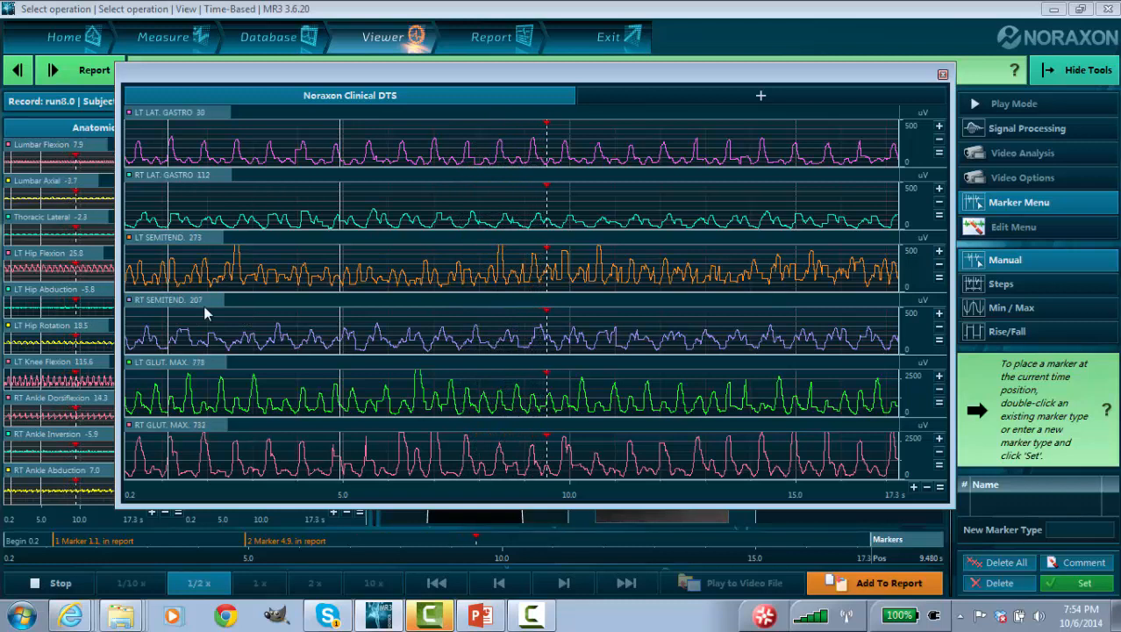
- Close the enlarged EMG traces and play run8 back at 1/10 x speed
{"action": "left_click", "coordinate": [592, 263]}
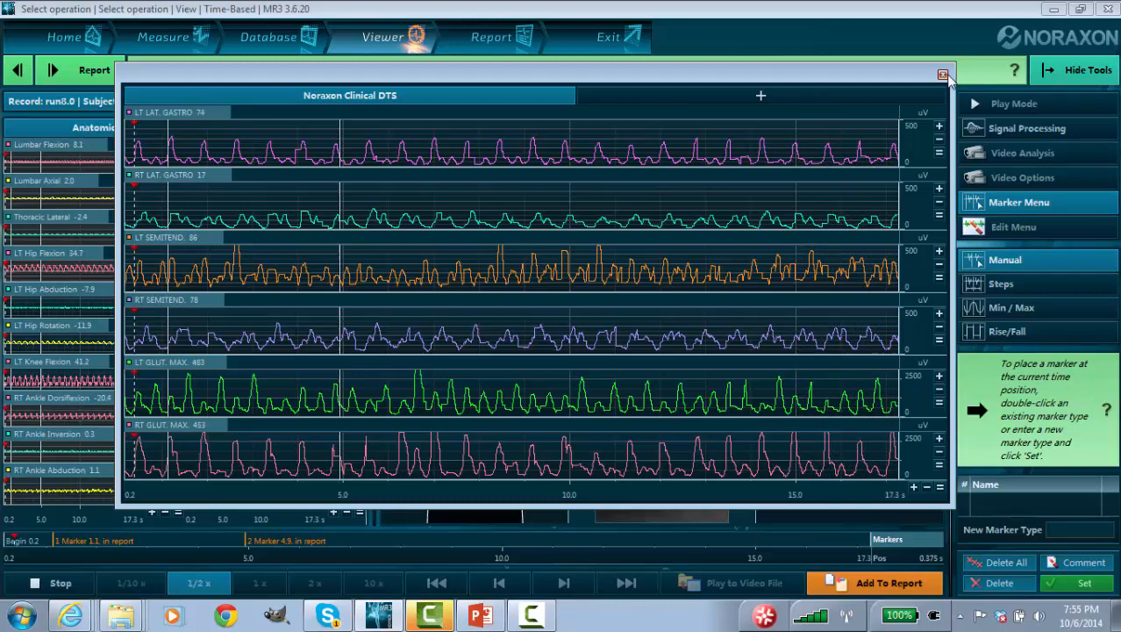
{"action": "left_click", "coordinate": [943, 75]}
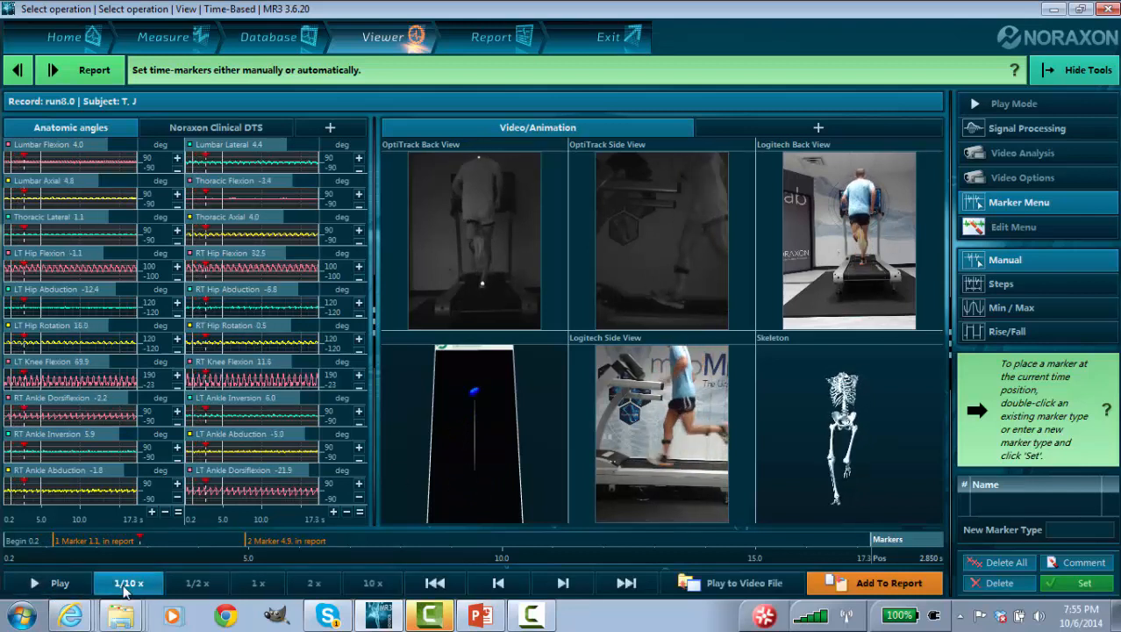
{"action": "left_click", "coordinate": [59, 582]}
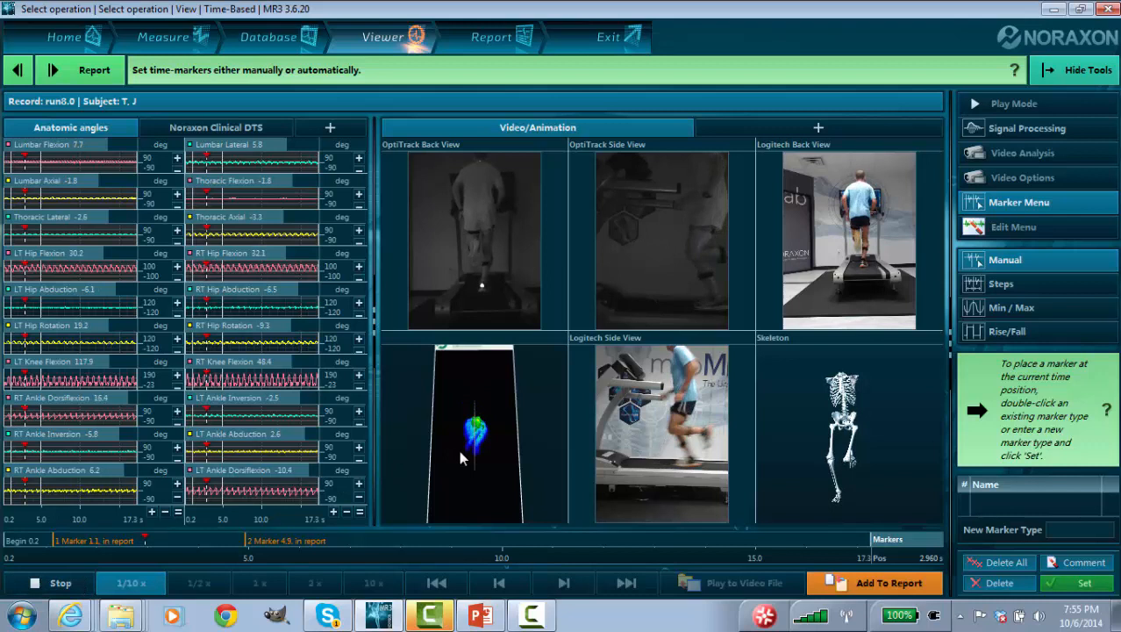